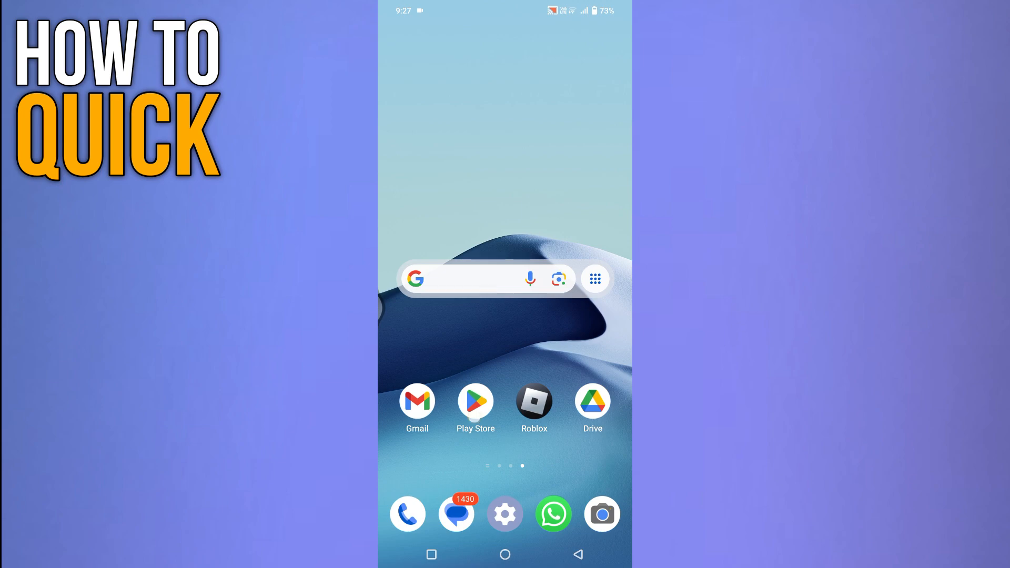
Step: Search the Play Store for 'robl' and pick the 'roblox' suggestion
{"action": "left_click", "coordinate": [476, 402]}
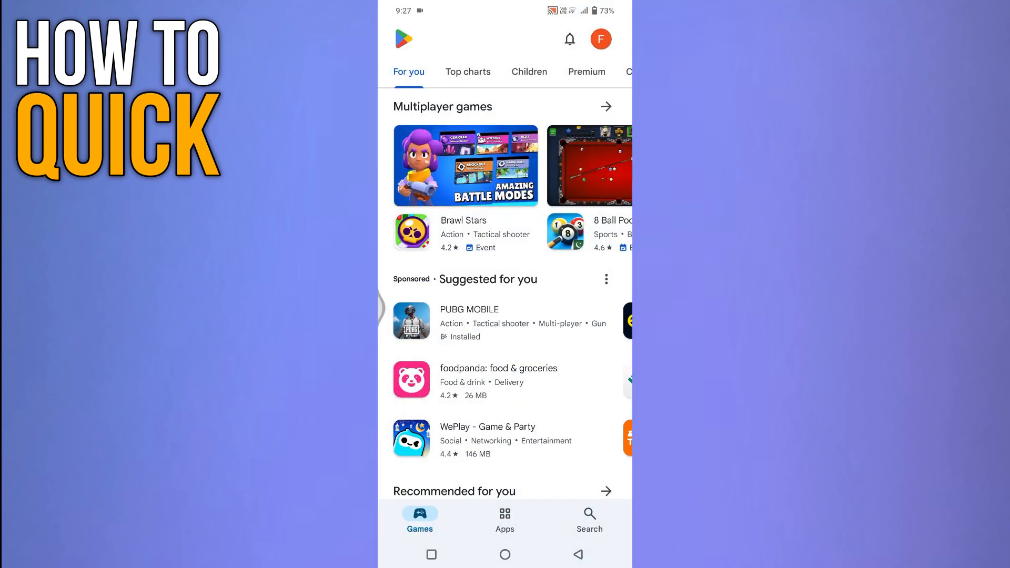
{"action": "left_click", "coordinate": [588, 519]}
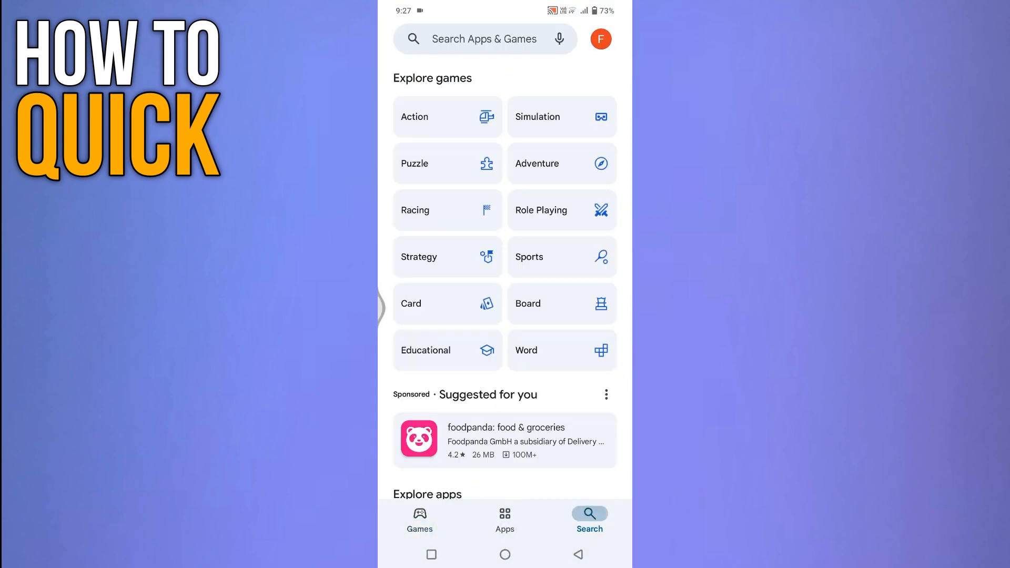
{"action": "type", "text": "robl"}
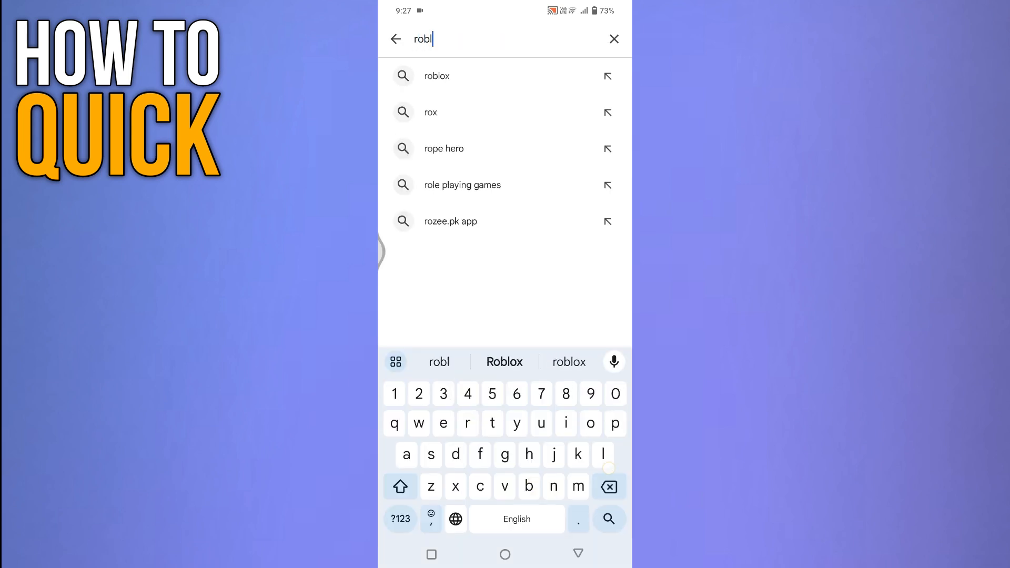
{"action": "left_click", "coordinate": [436, 76]}
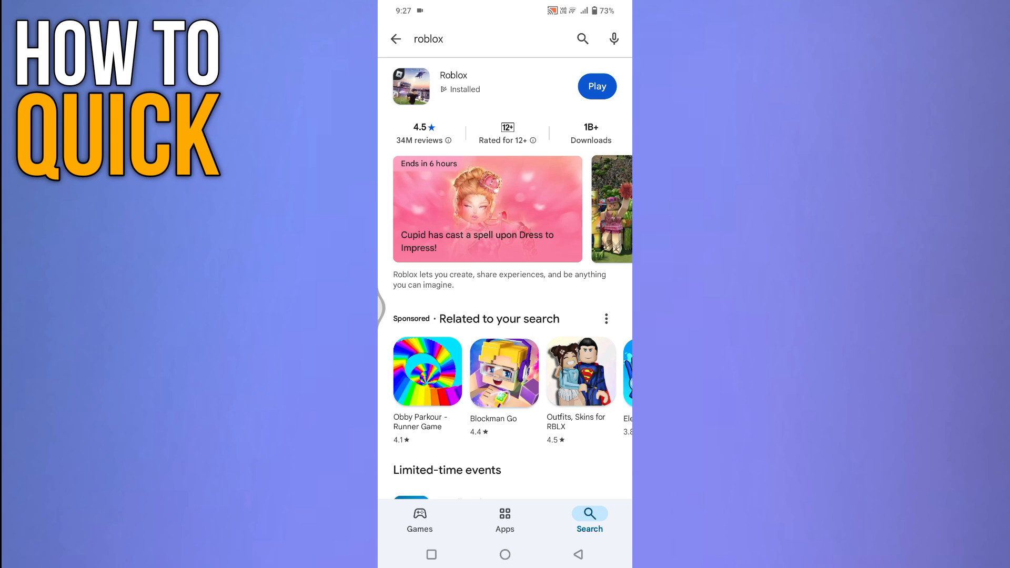
Step: Check Roblox's store page shows no pending update, then go home
{"action": "left_click", "coordinate": [452, 75]}
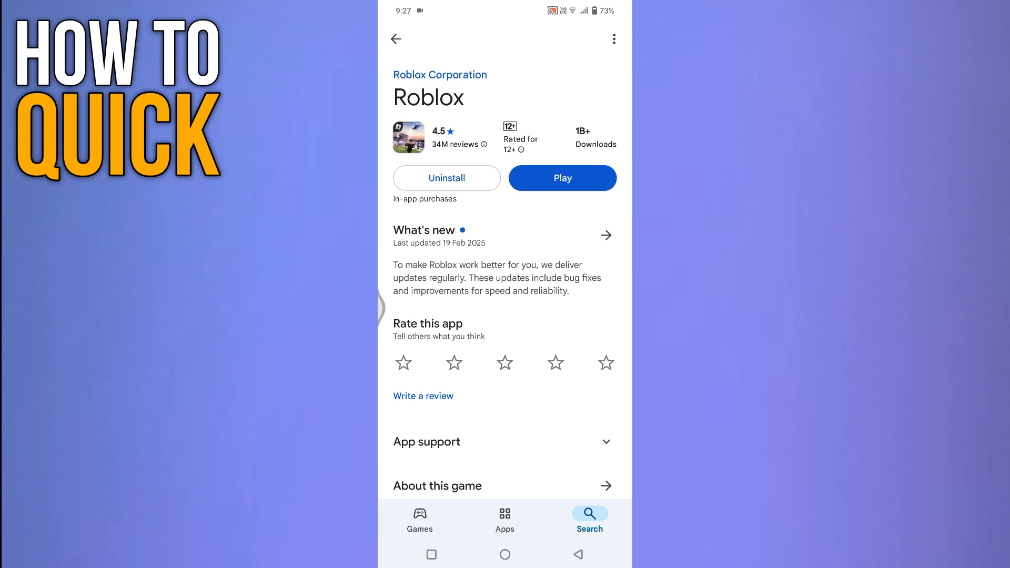
{"action": "left_click", "coordinate": [504, 554]}
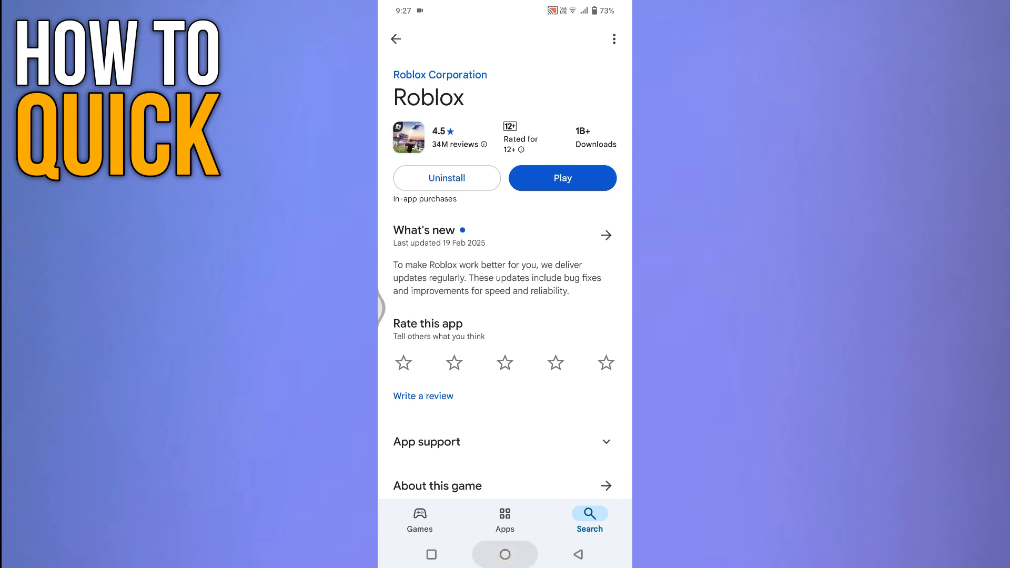
{"action": "left_click", "coordinate": [504, 555]}
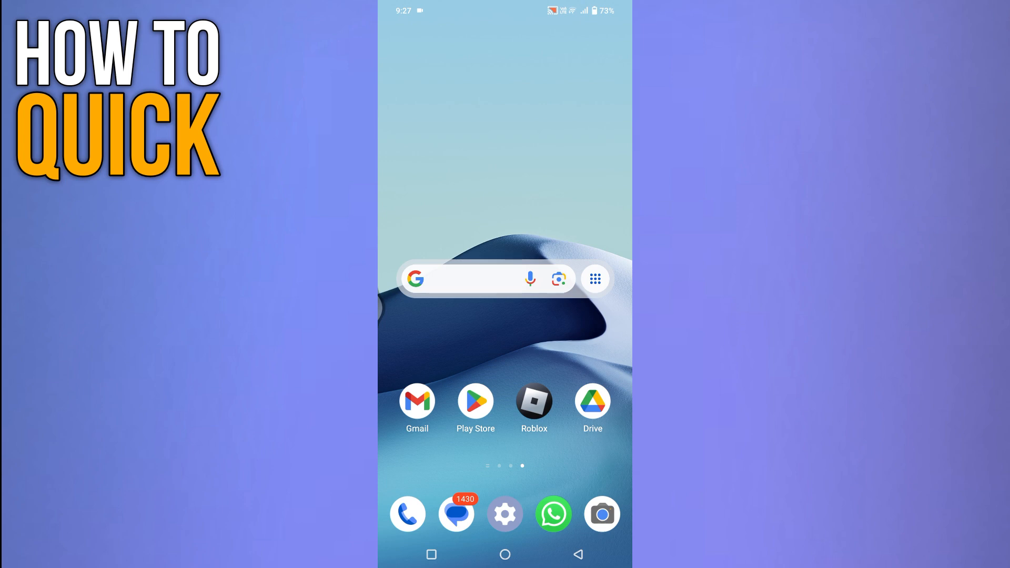
Step: Find Roblox by searching 'roblox' under Settings > Apps and open its App info
{"action": "left_click", "coordinate": [505, 514]}
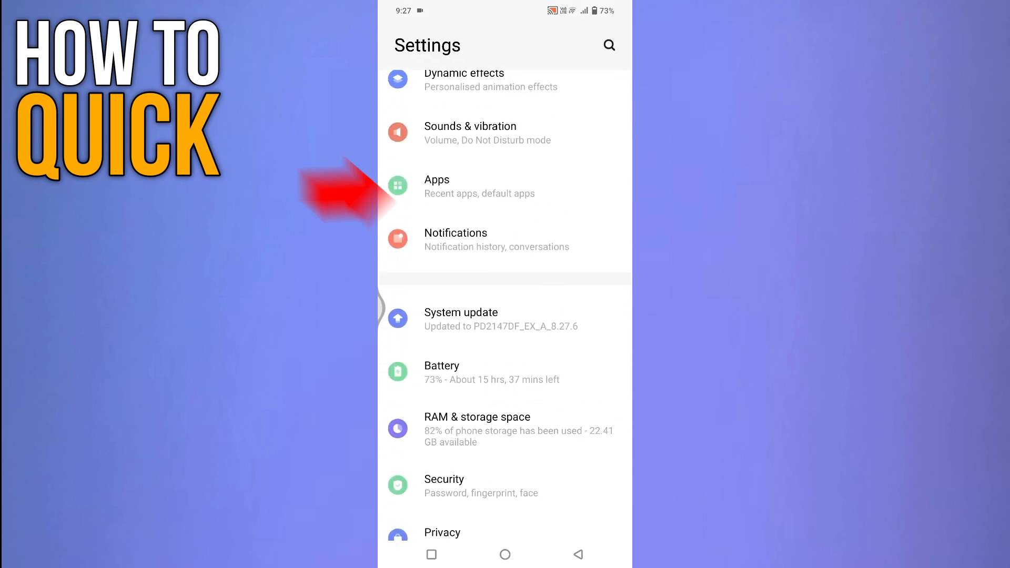
{"action": "left_click", "coordinate": [479, 187]}
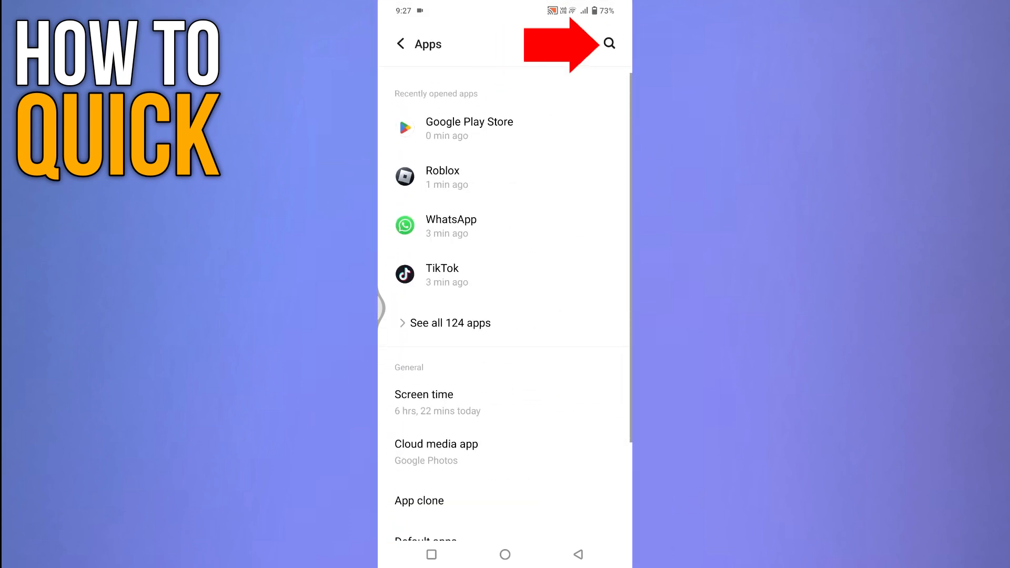
{"action": "left_click", "coordinate": [608, 43]}
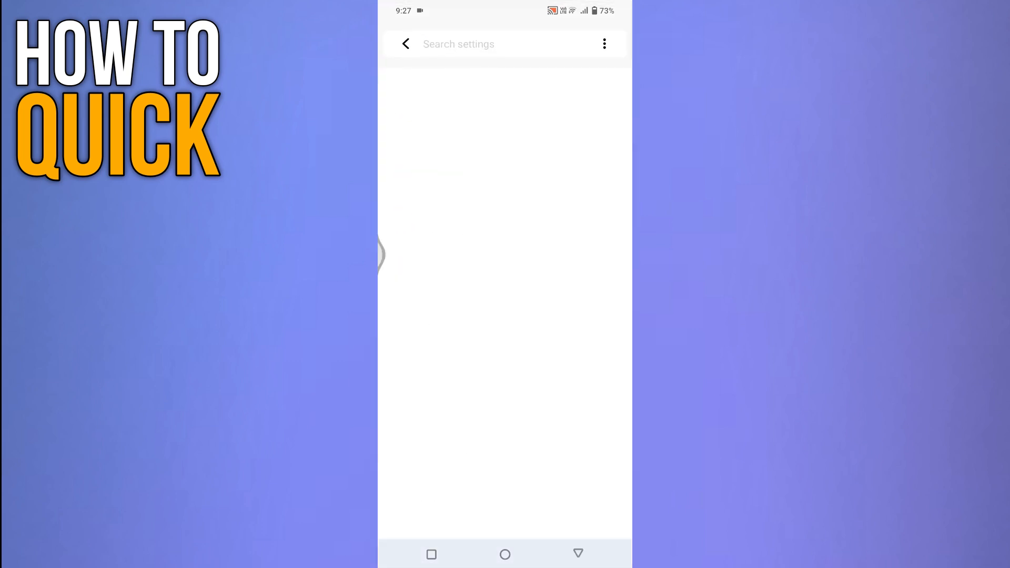
{"action": "type", "text": "roblox"}
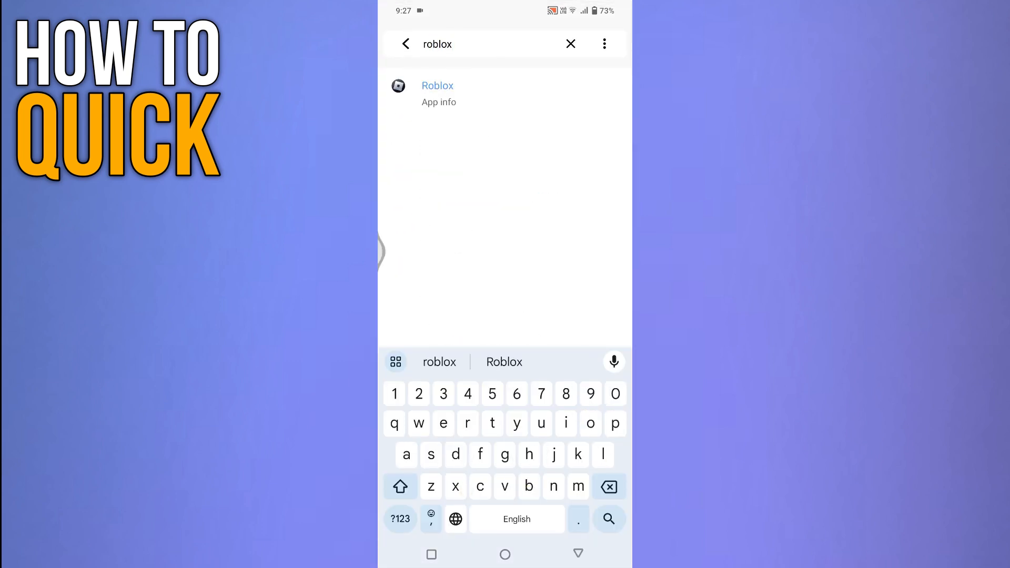
{"action": "left_click", "coordinate": [439, 94]}
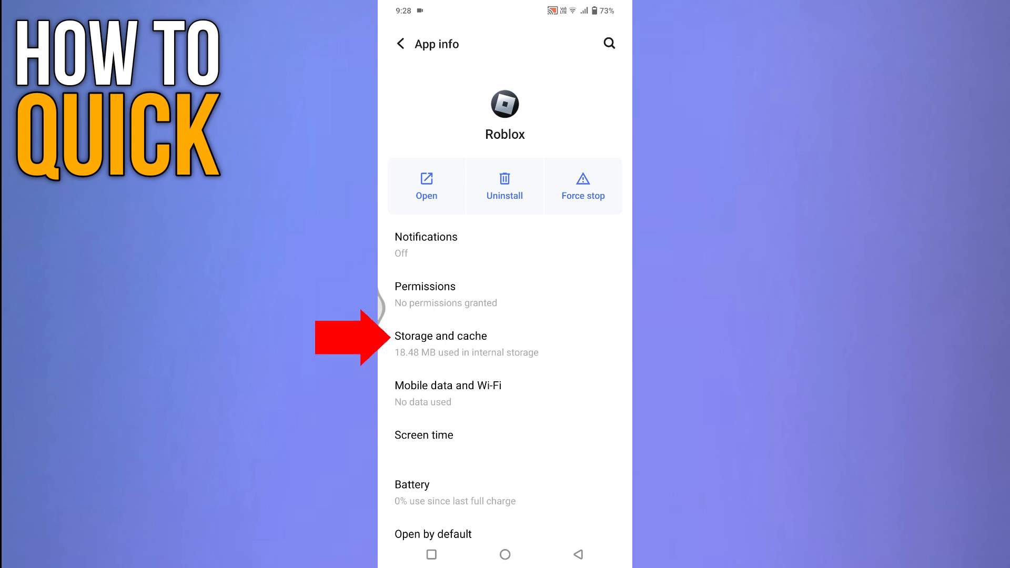
Step: Clear Roblox's cache to 0 B under Storage and cache, then go home
{"action": "left_click", "coordinate": [441, 336]}
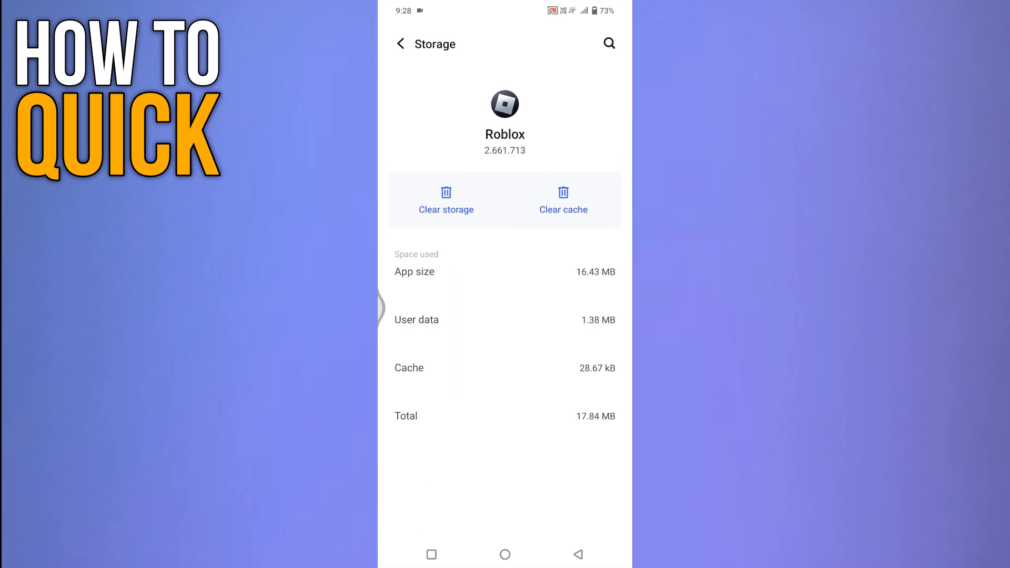
{"action": "left_click", "coordinate": [562, 199]}
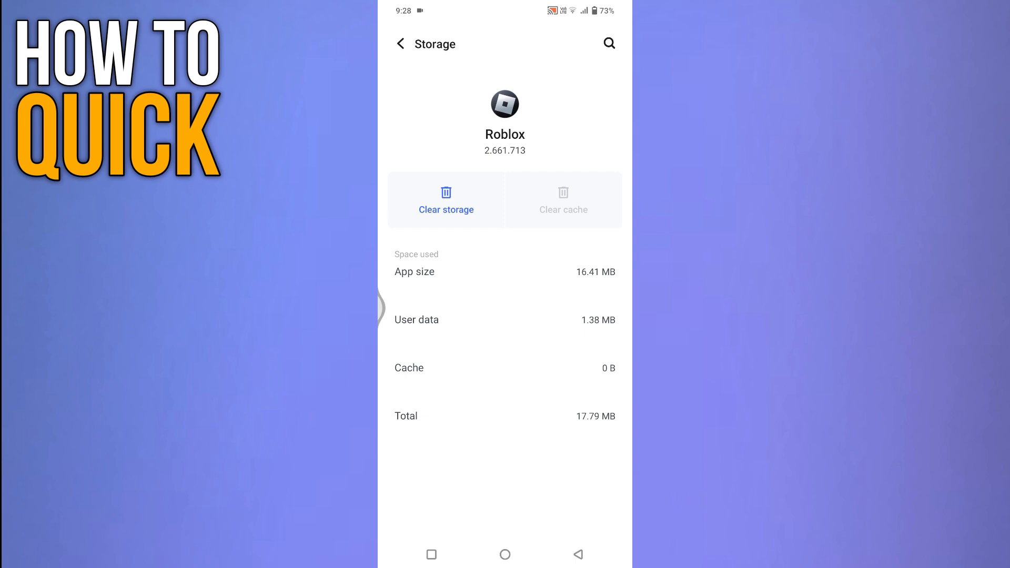
{"action": "left_click", "coordinate": [504, 554]}
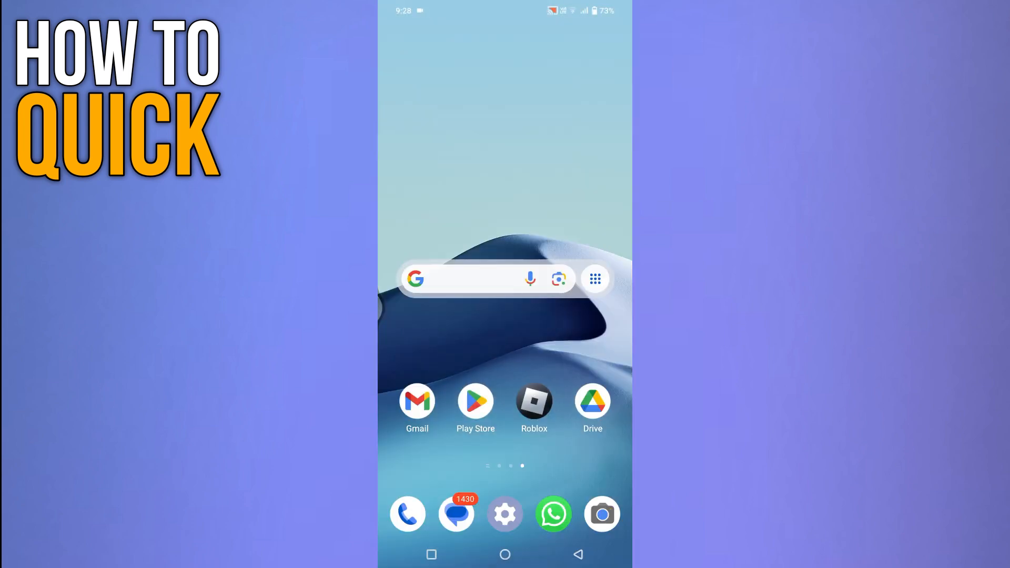